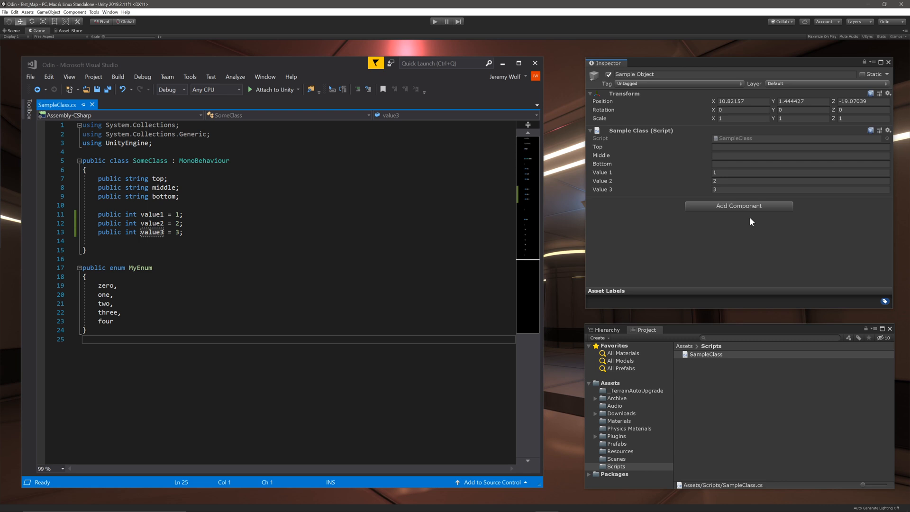
Create a C# script named SamplePropertyProcessor in the Project window's Scripts folder.
right_click(706, 354)
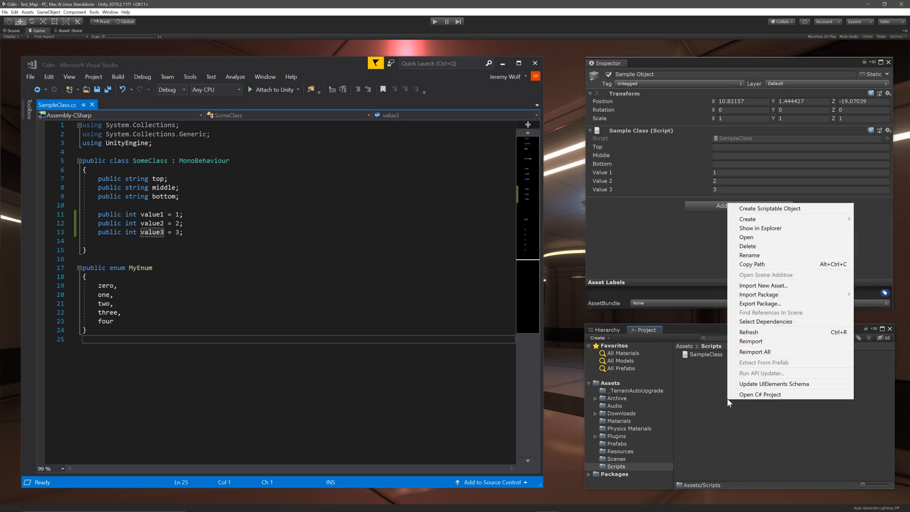
click(747, 219)
text(SamplePropertyProcessor)
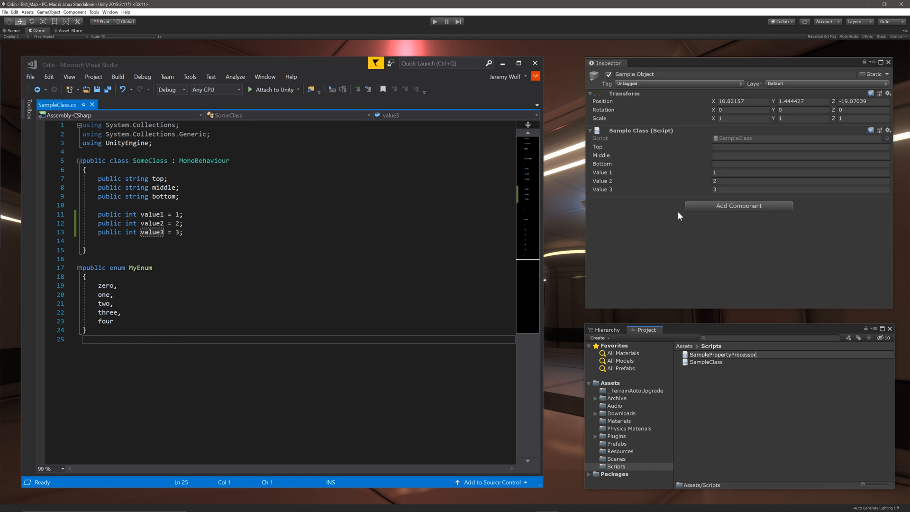
Open SamplePropertyProcessor.cs, import Sirenix.OdinInspector and its Editor namespace, and derive from OdinPropertyProcessor.
double_click(722, 362)
text(using Sirenix)
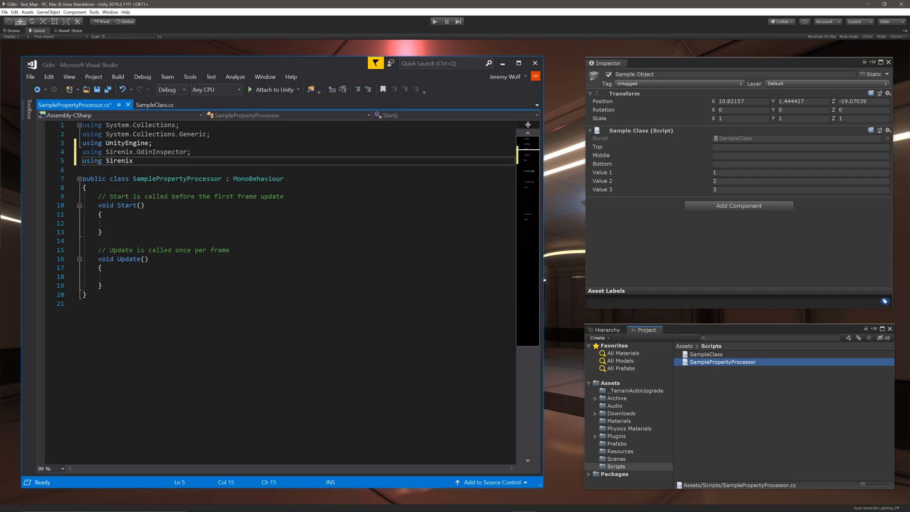
text(.OdinInspector.Editor;)
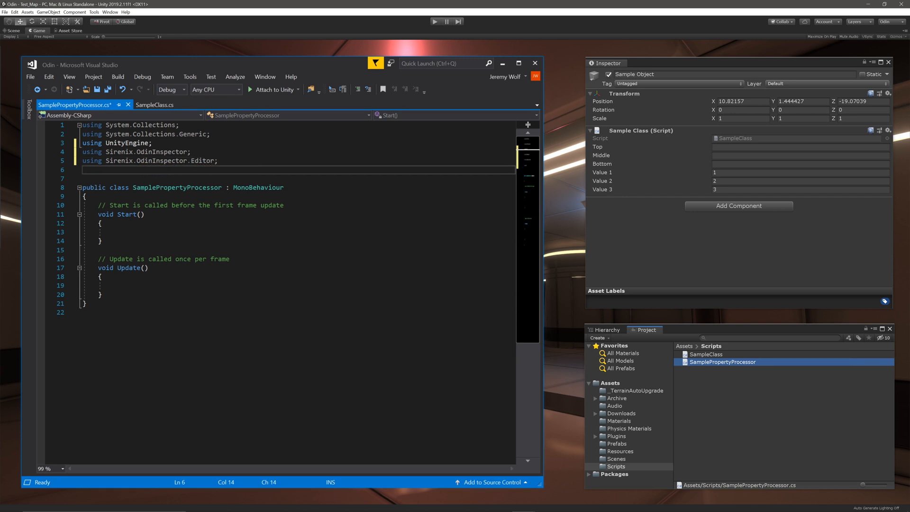
text(OdinPropertyProcess)
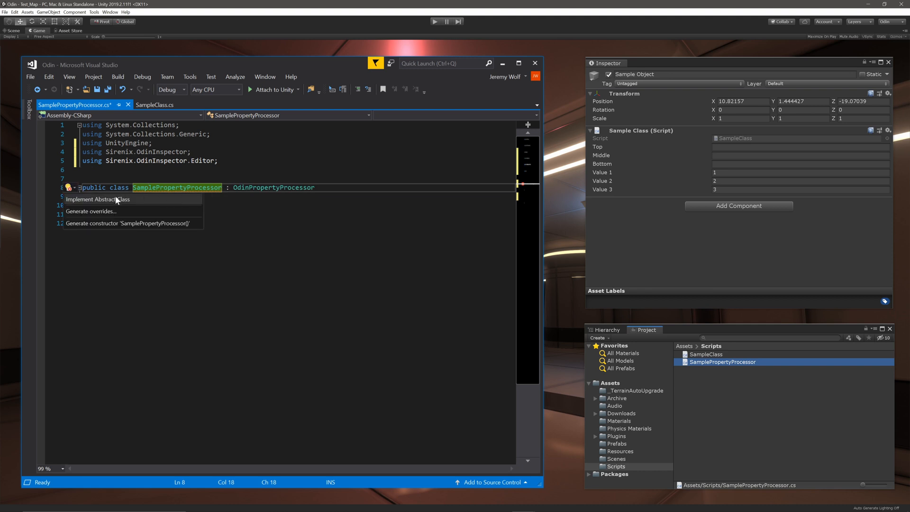
Implement ProcessMemberProperties and make SamplePropertyProcessor<T> generic with 'where T : SampleClass'.
click(98, 199)
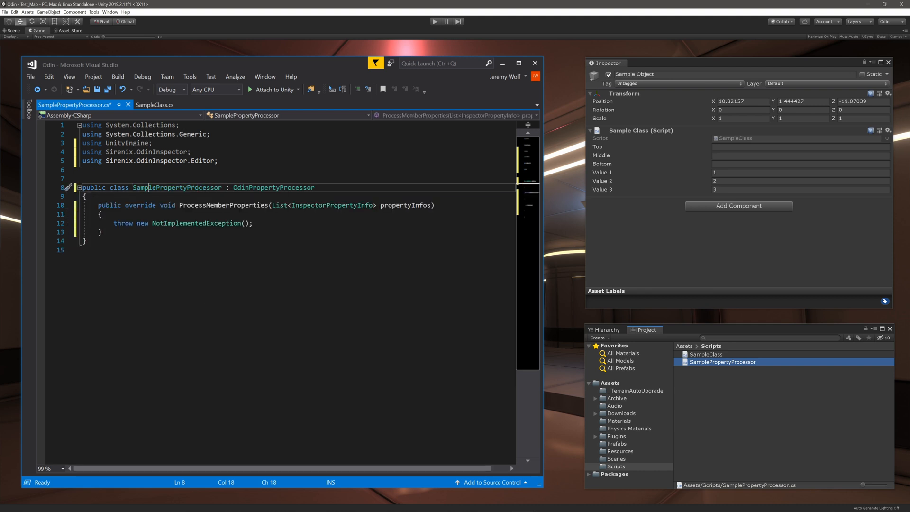
double_click(176, 186)
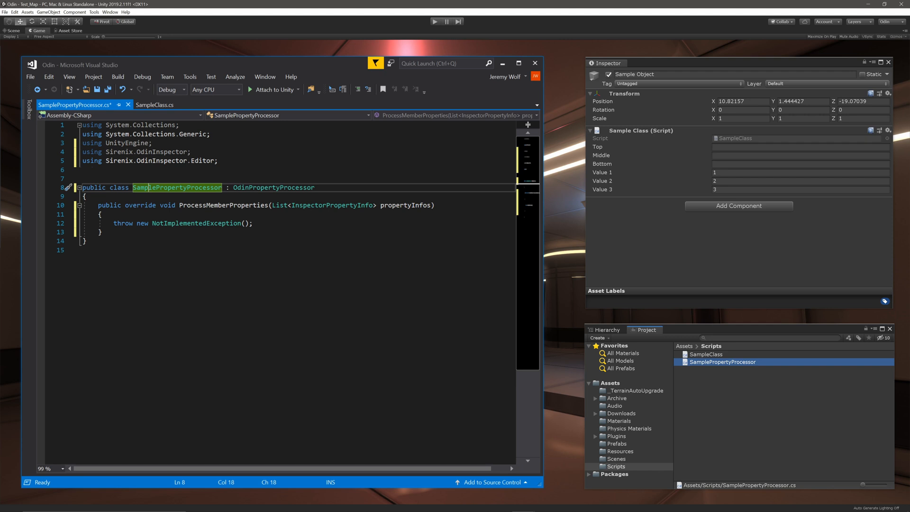
double_click(274, 187)
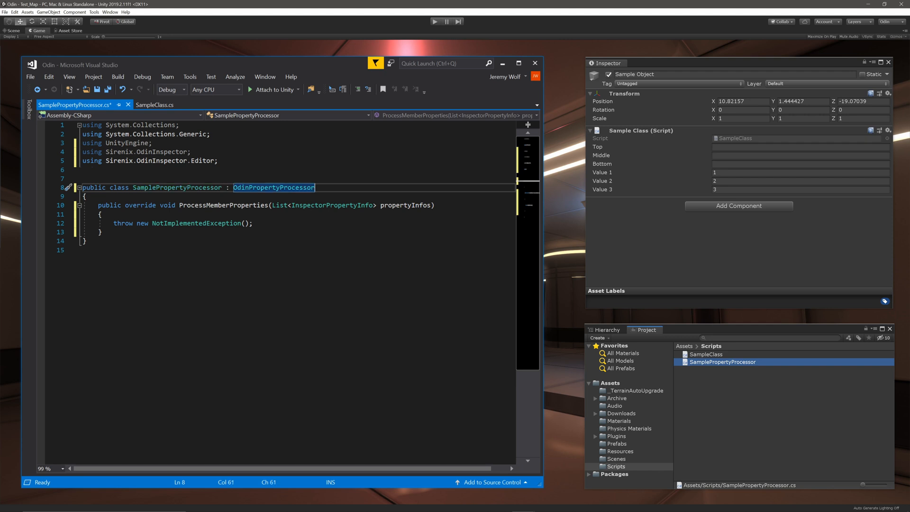
text(<SampleClass>)
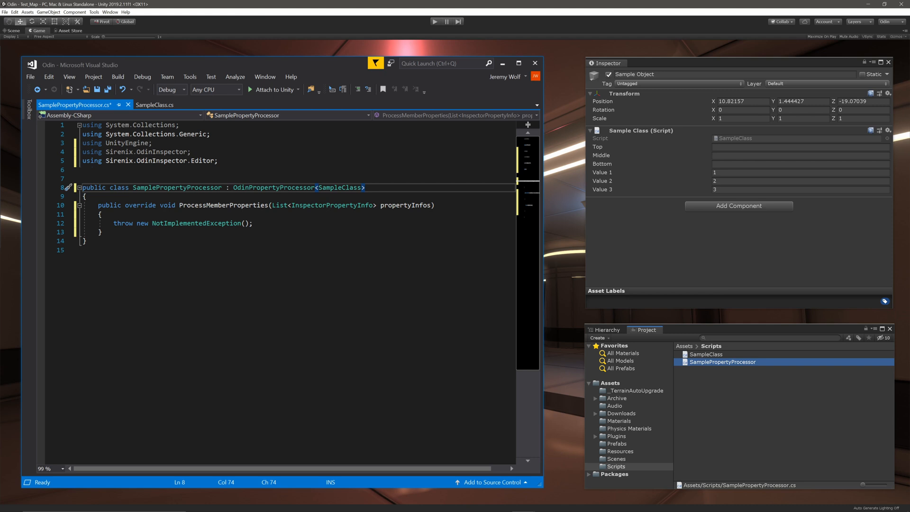
text(<T>)
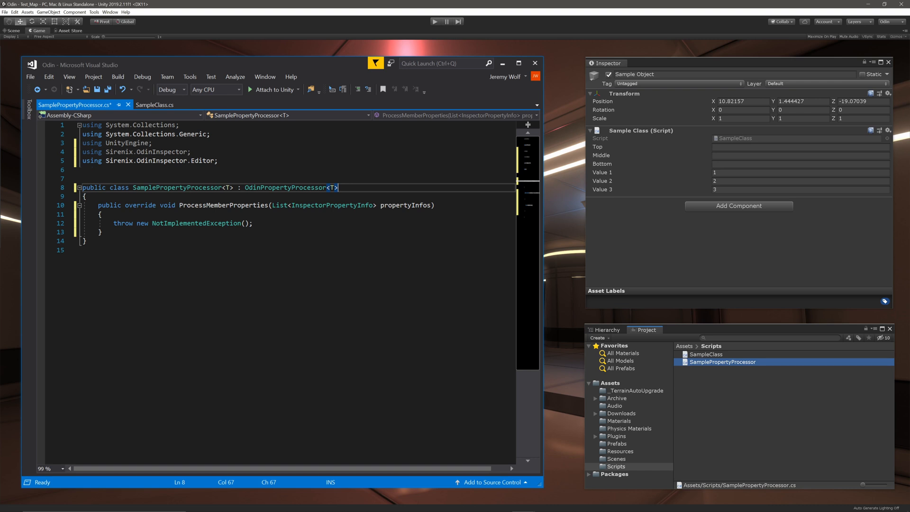
text(where T : SampleClass)
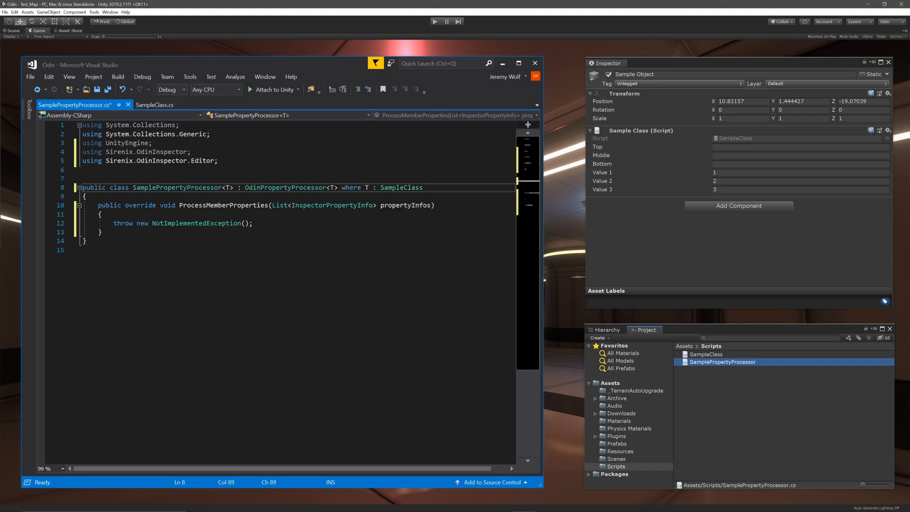
double_click(400, 186)
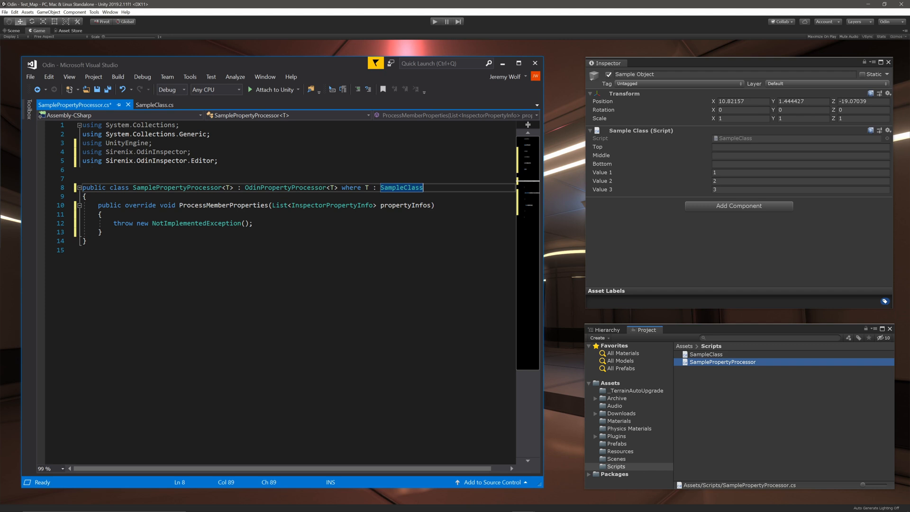
Write a for loop inserting the 'bottom' property at index 0 and removing index i+1, then save.
text(for)
text(if()
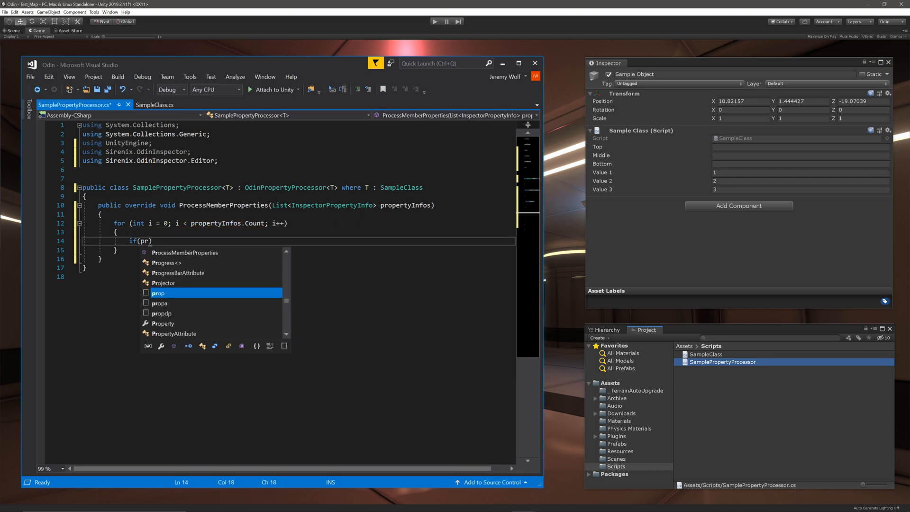
text(propertyInfos[i].PropertyName == "bottom)
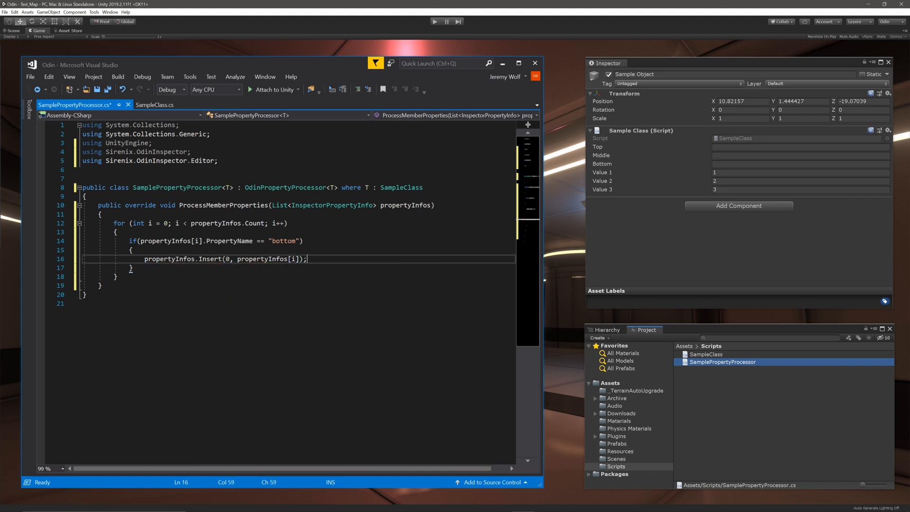
text(prop)
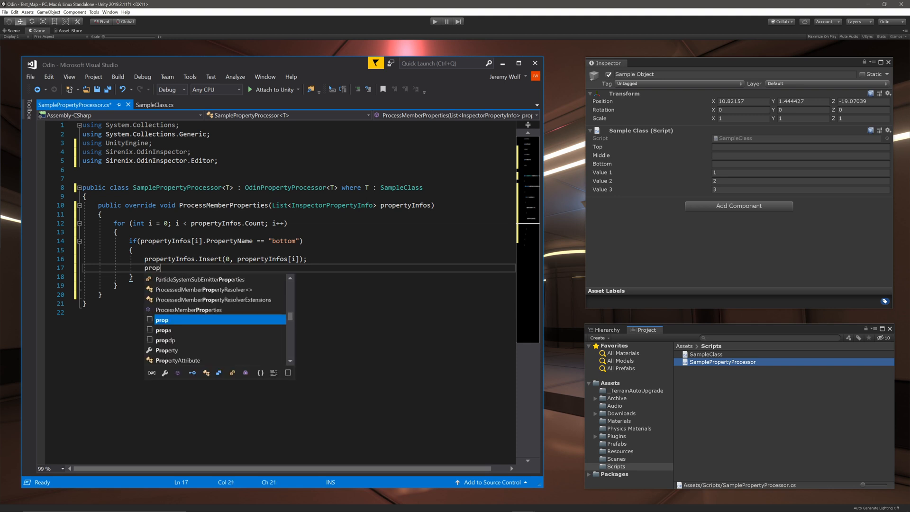
text(propertyInfos.removeAt)
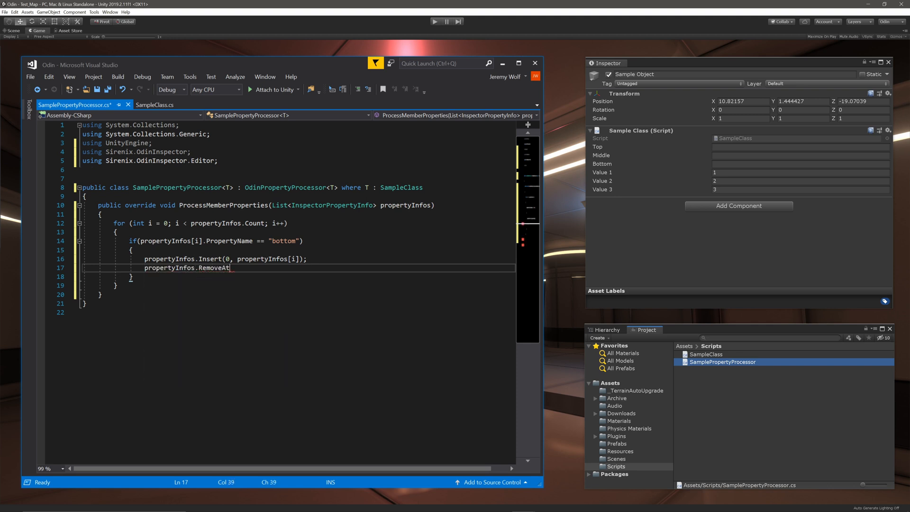
text((i+1)
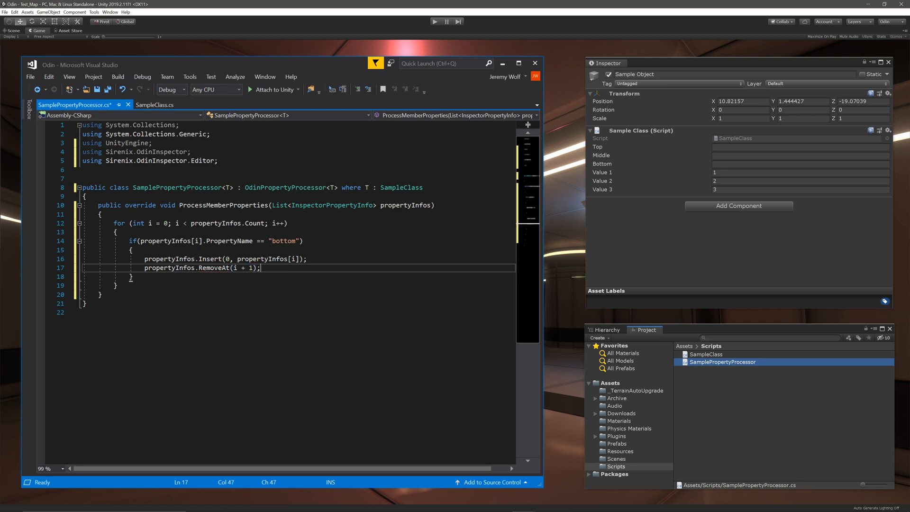
key(ctrl+s)
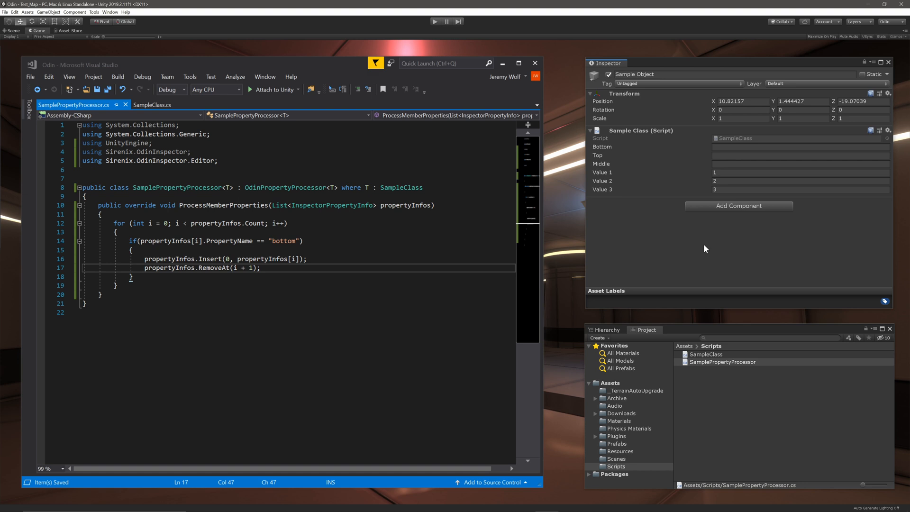
Add a 'Print Hello' delegate that logs Hello inside the 'injected' box group.
click(119, 285)
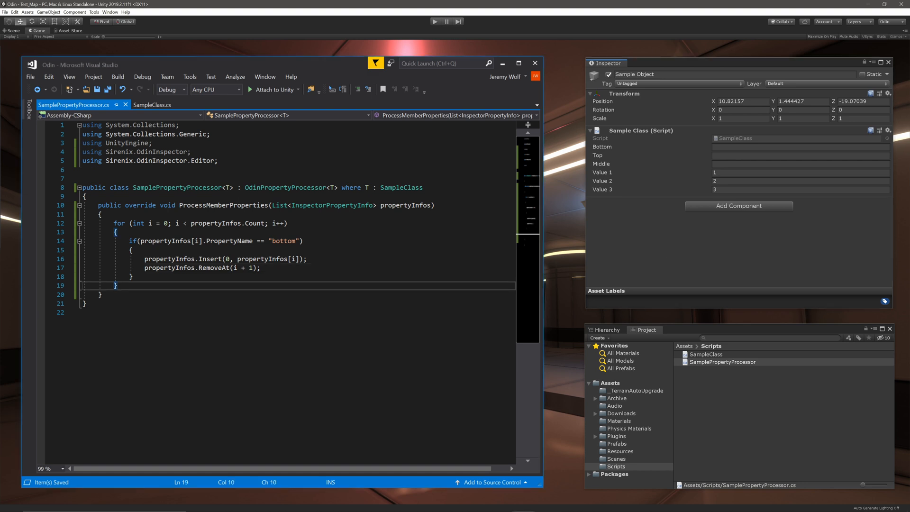
text(property)
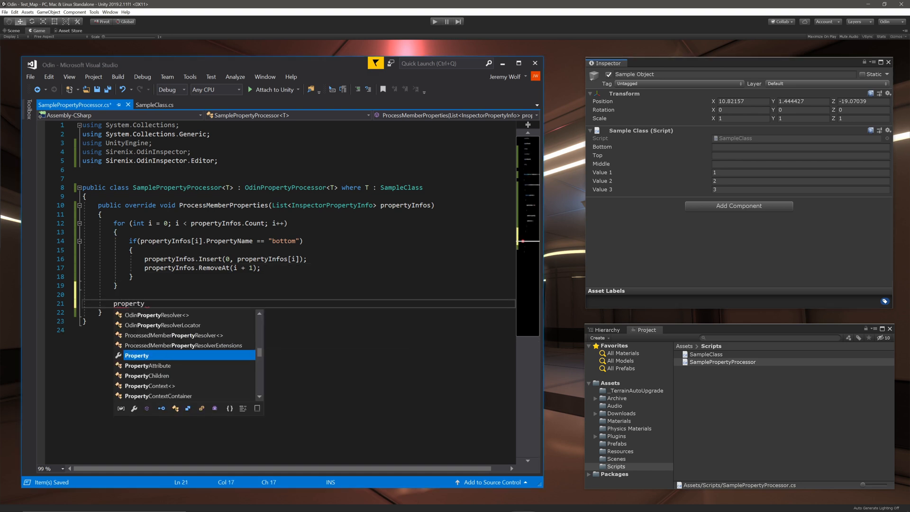
text(Infos.addDelegate()
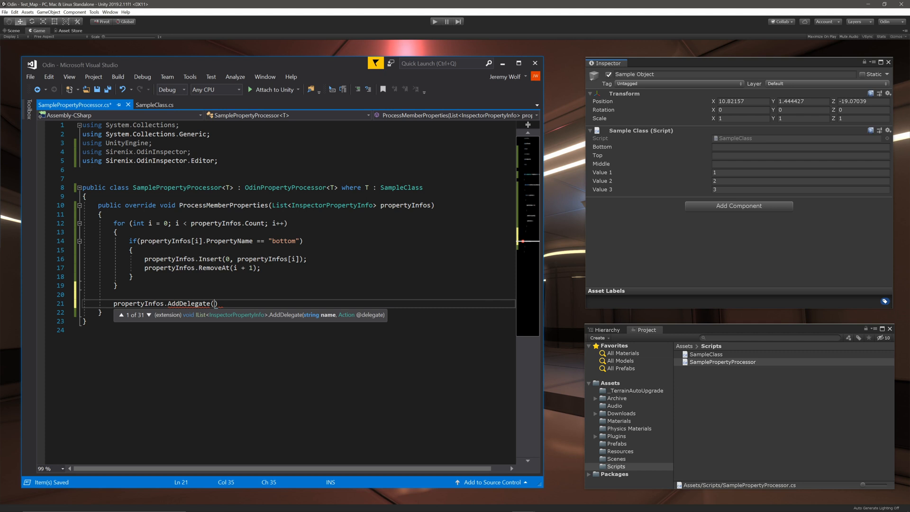
text("Print ")
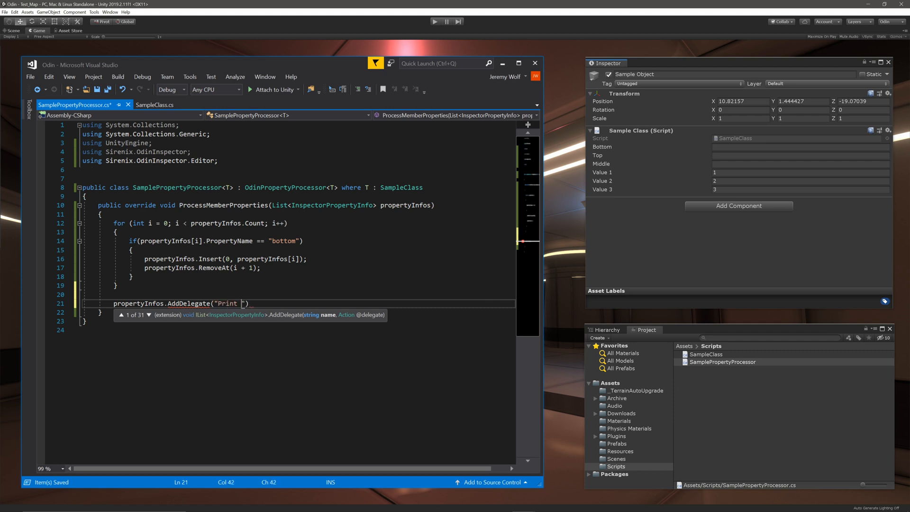
text(Hello)
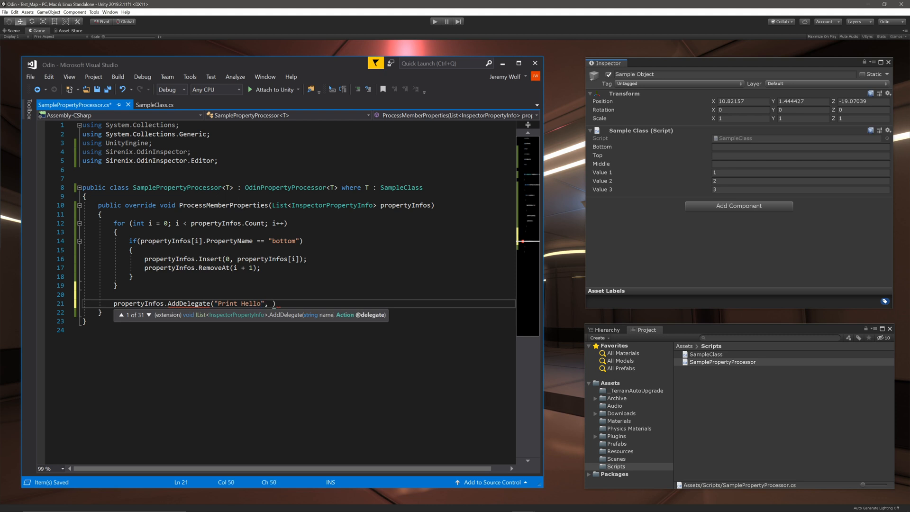
text(() =>))
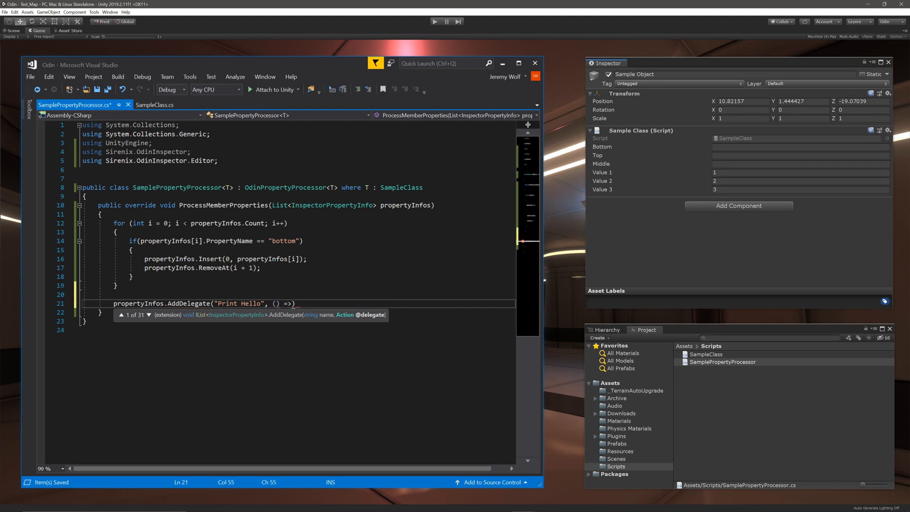
text(Debug.Log())
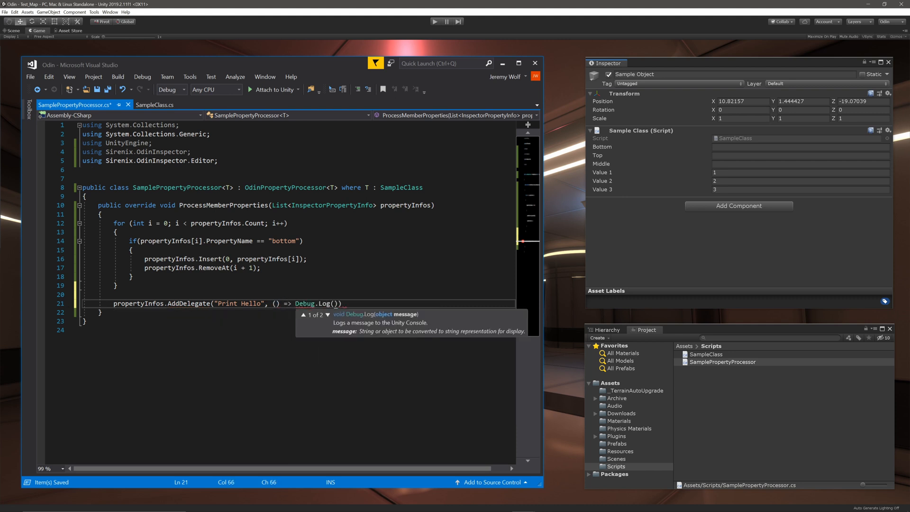
text("Hello"), new BoxGroupAttribute("injected)
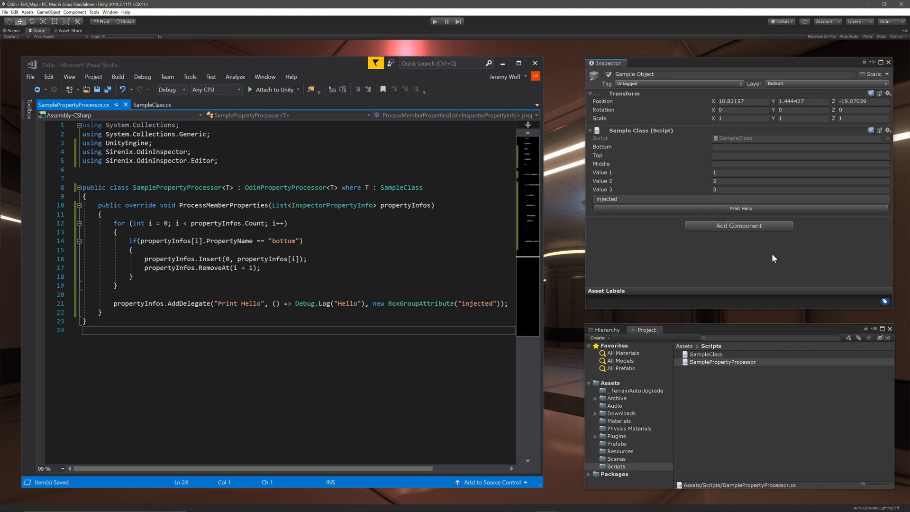
mouse_move(633, 300)
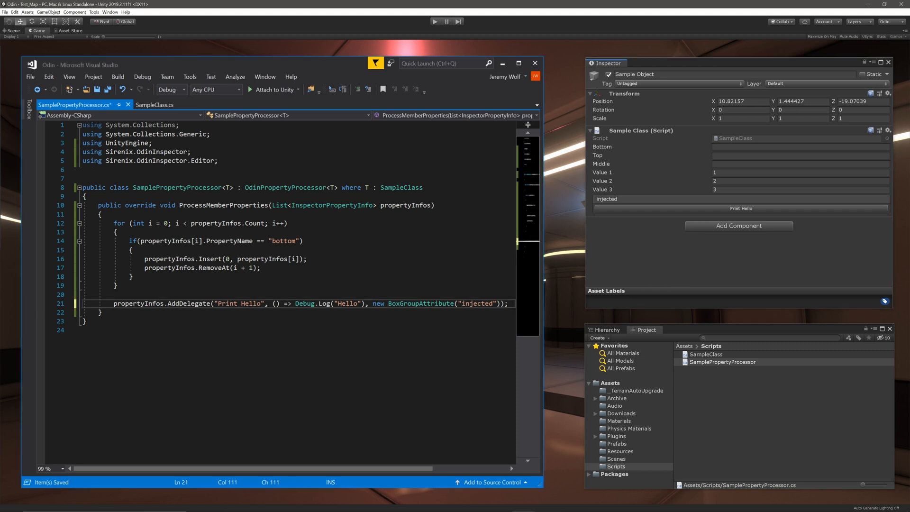
Add AddValue 'Injected Property' with a value1+value2+value3 sum getter and empty setter.
text(propertyi)
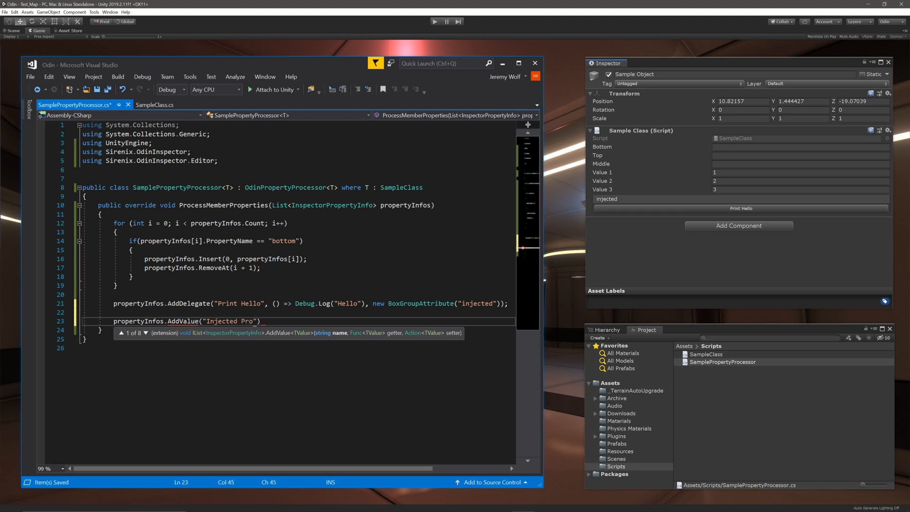
text(perty)
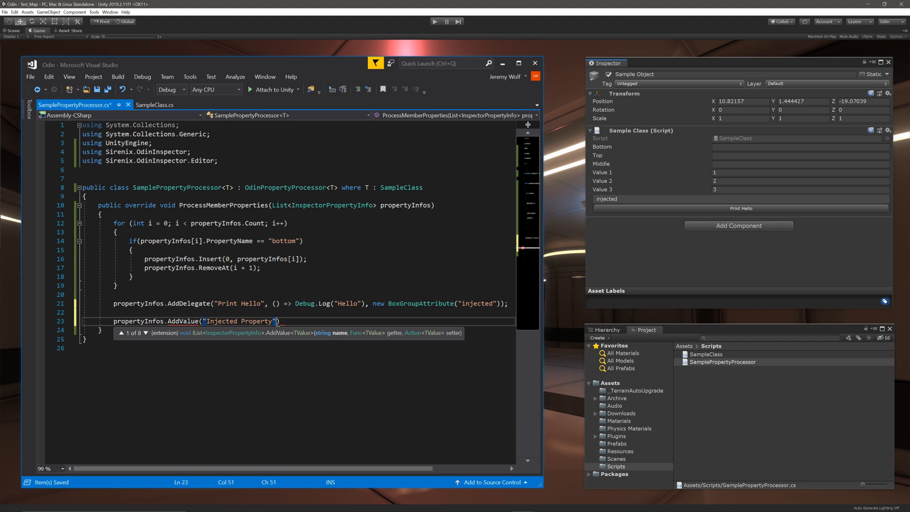
text(,)
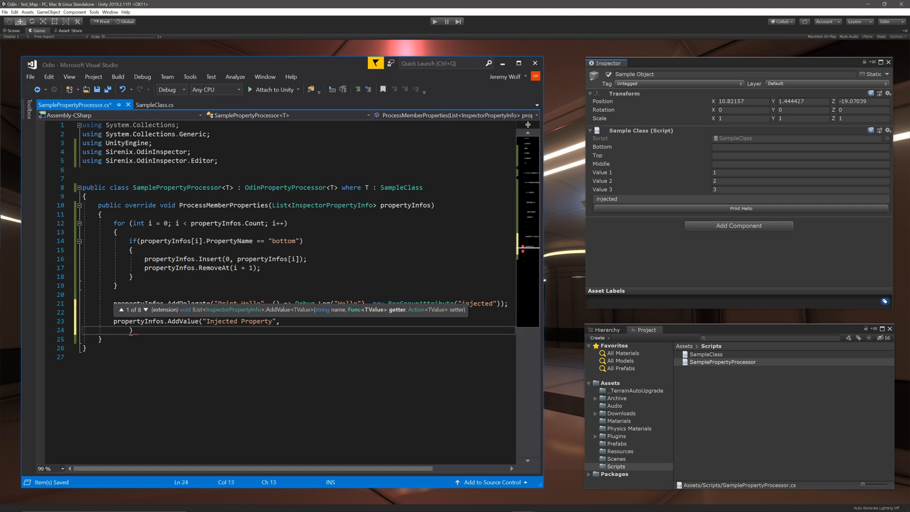
text((ref SampleClass s)
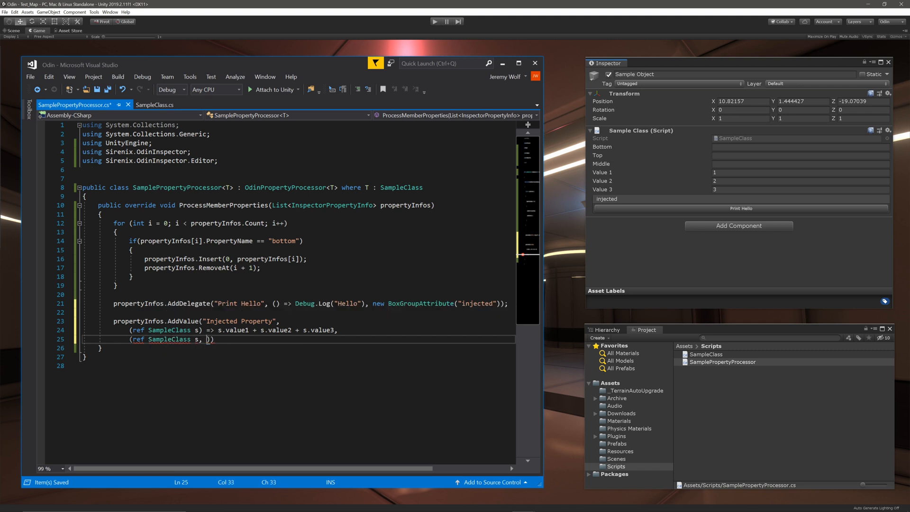
text(int s))
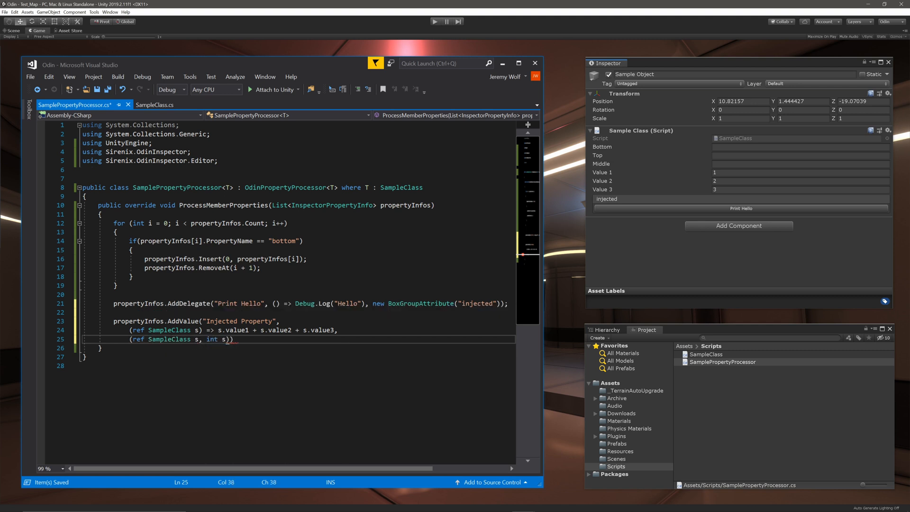
text(um)
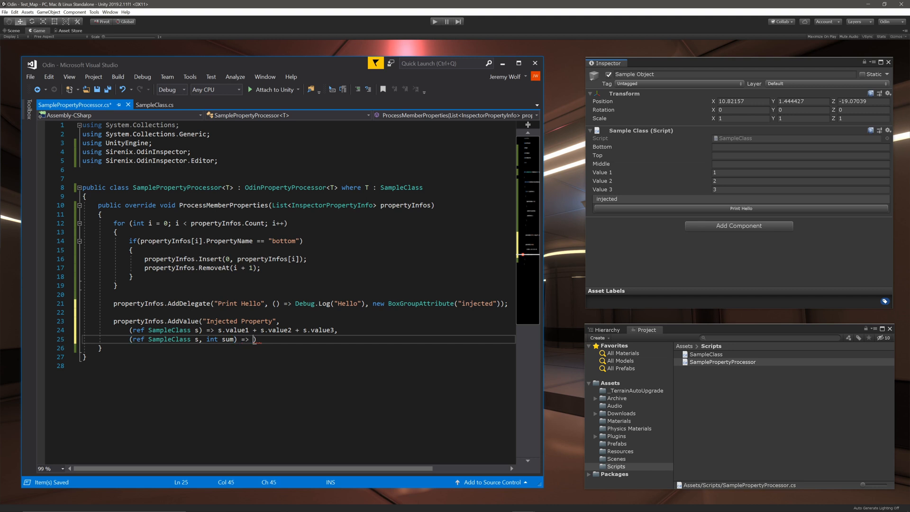
text({ })
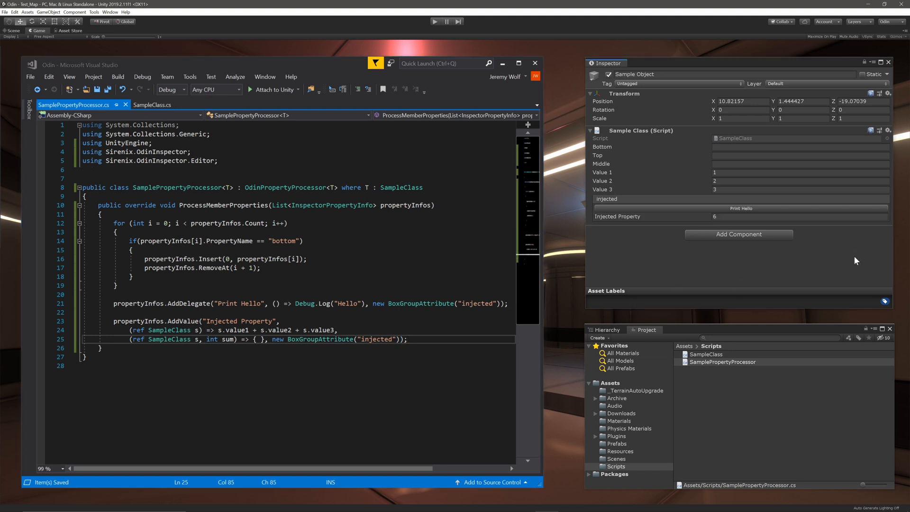
Set Value 1 to 5 so values 5, 1 and 7 give an Injected Property of 13.
click(801, 173)
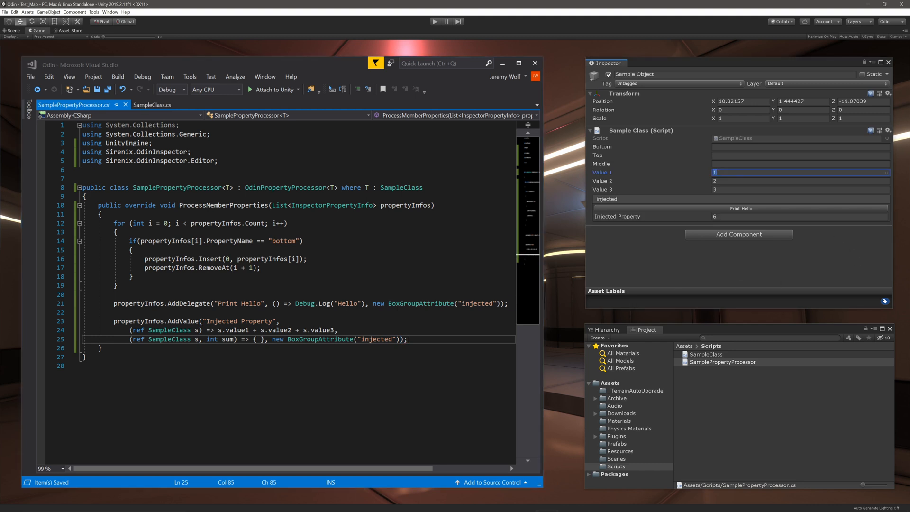
text(5)
click(800, 181)
text(1)
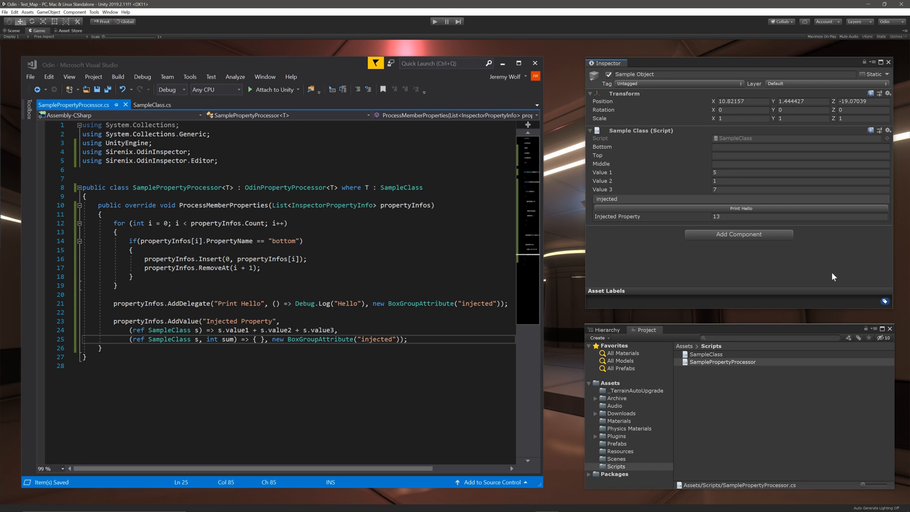
mouse_move(697, 280)
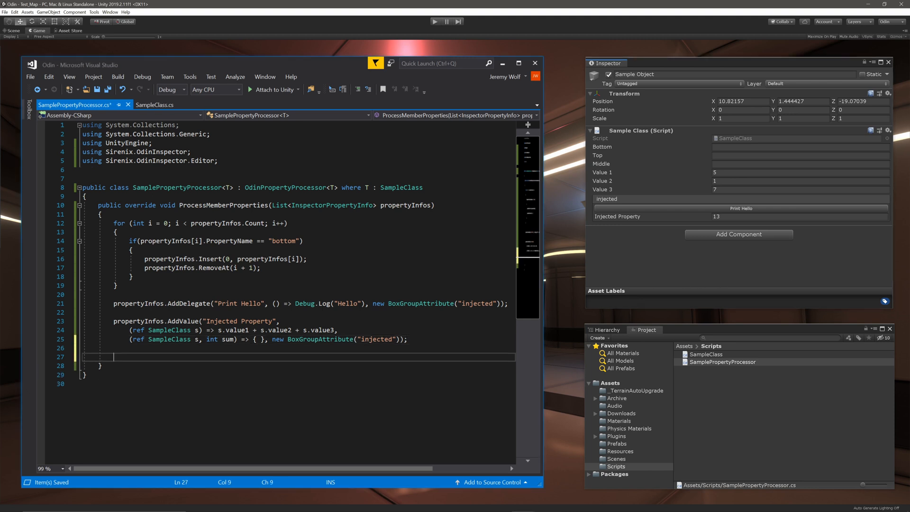
Start AddValue 'Injected Enum' with a getter returning (MyEnum)s.value1.
text(propertyInfos.addValue("Inj)
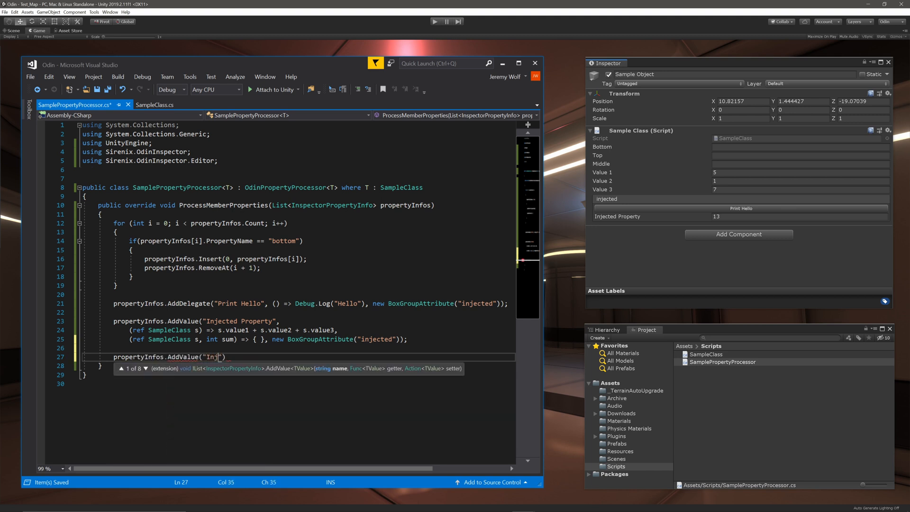
text(ected Enum)
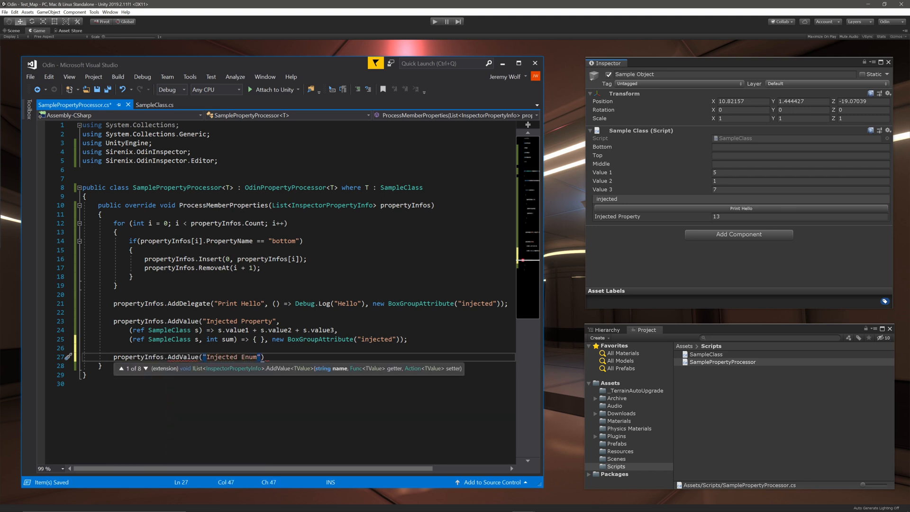
key(enter)
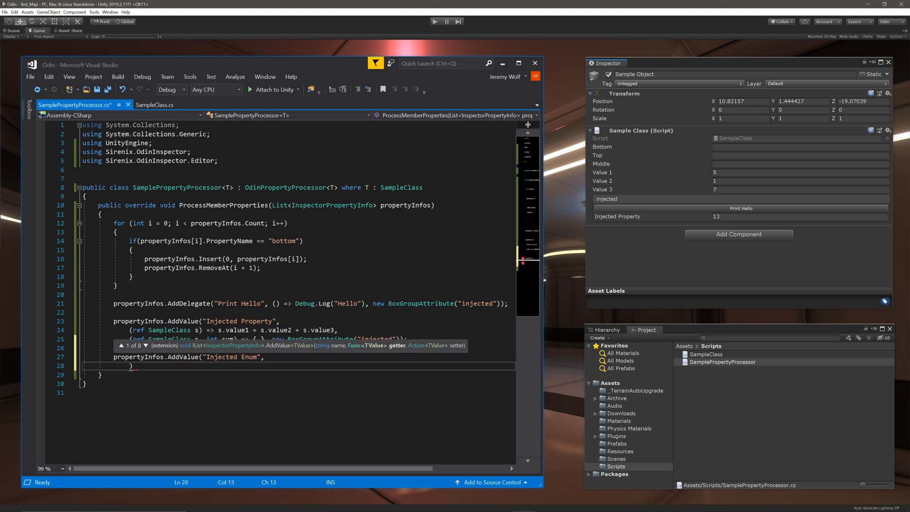
text((ref SampleClass s)))
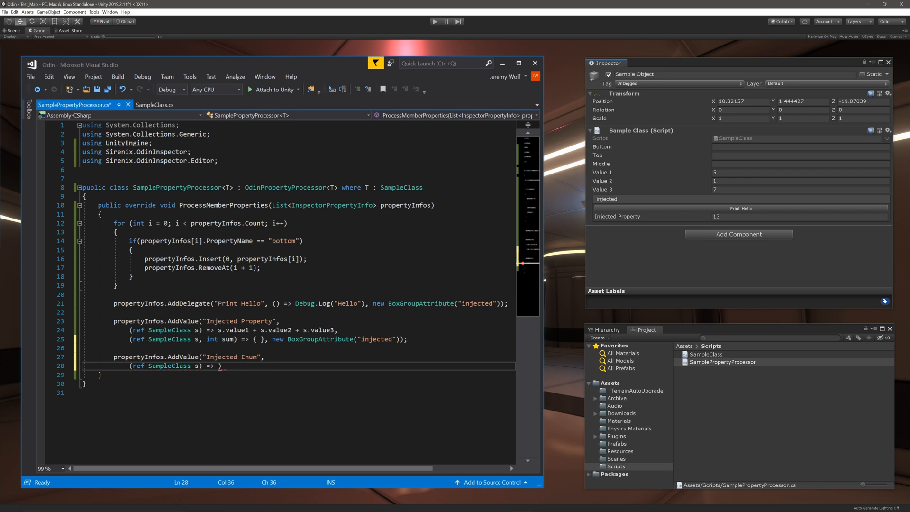
text((MyEnum))
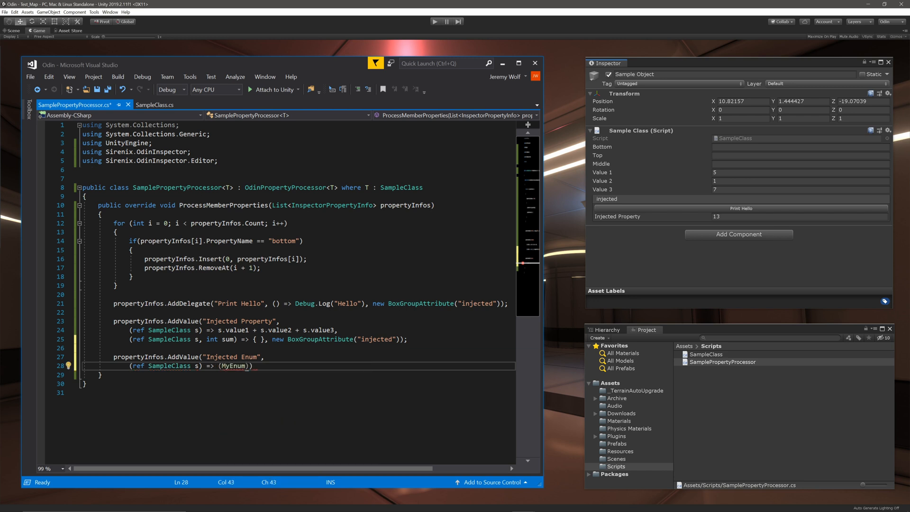
text(s.value1)
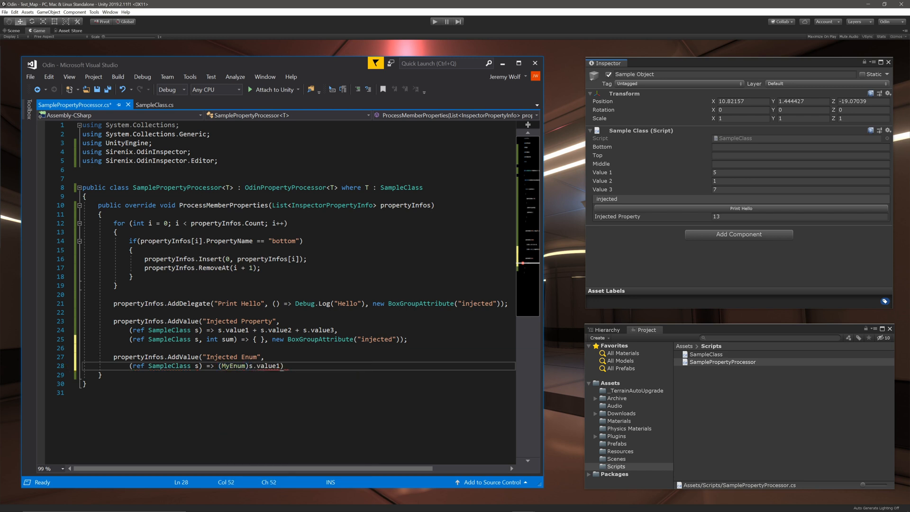
double_click(268, 365)
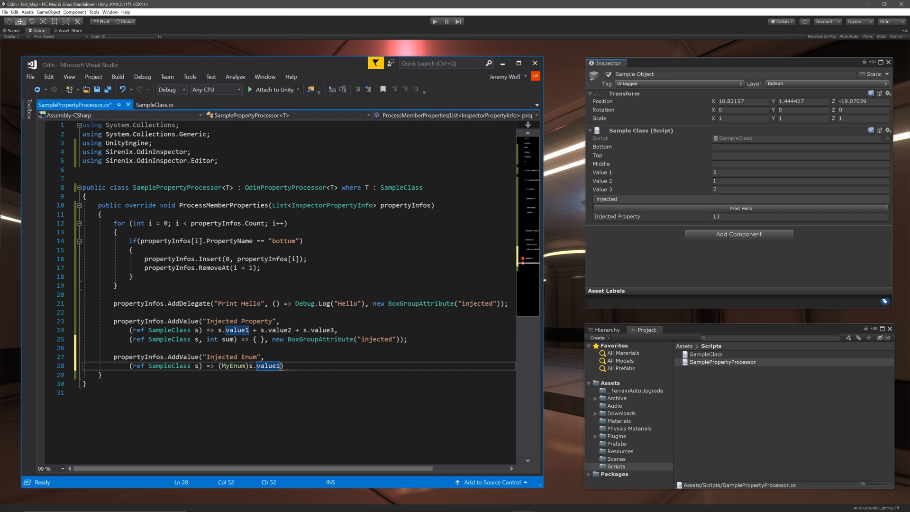
Add the Injected Enum setter assigning (int)myEnum back to s.value1.
text(,)
key(enter)
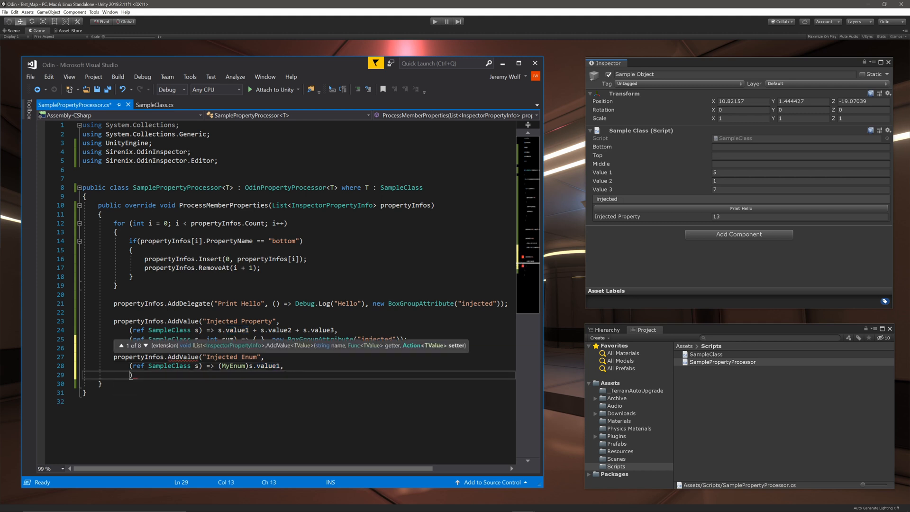
text((ref SampleClass)))
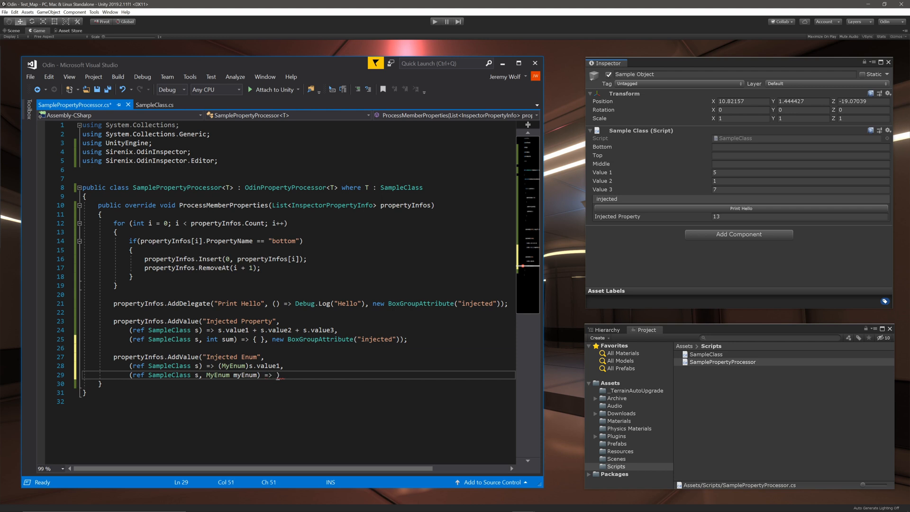
text(s.value1 = ())
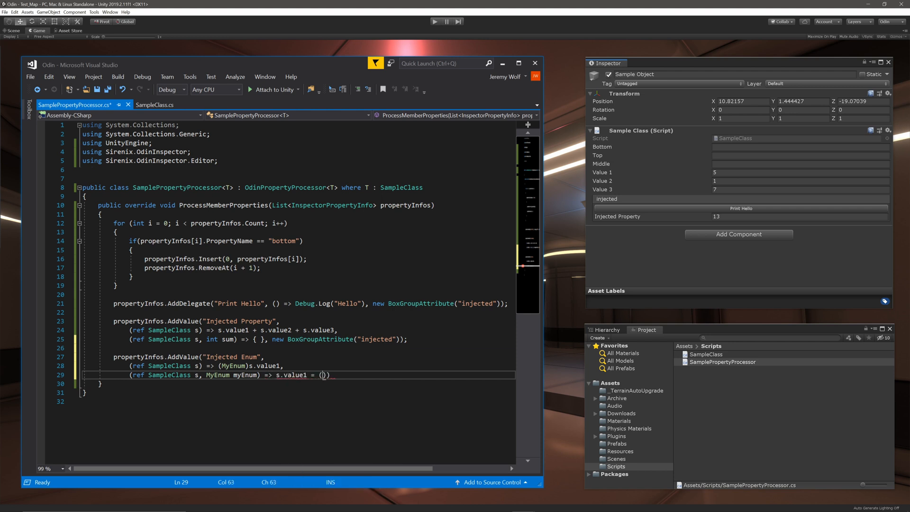
text(int)myEnum,)
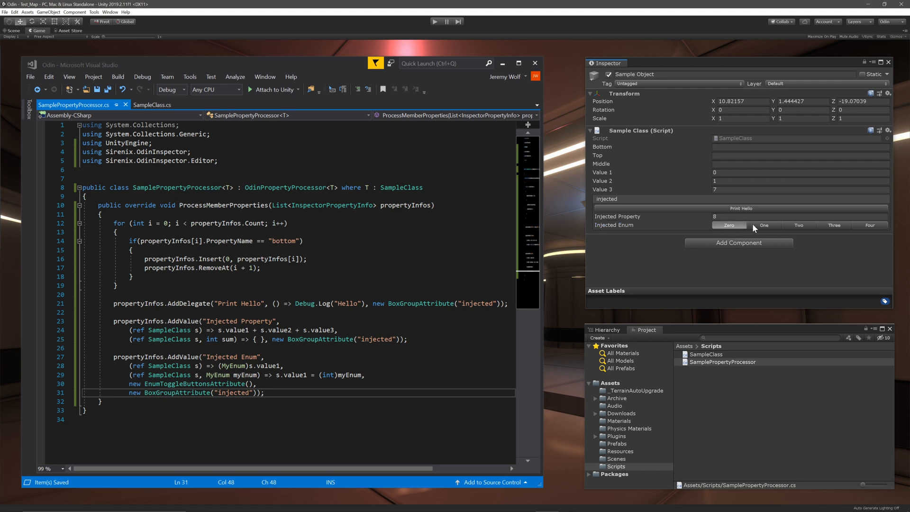
Toggle Injected Enum to Three then Four, then set Value 1 to 2 and confirm they match.
click(834, 226)
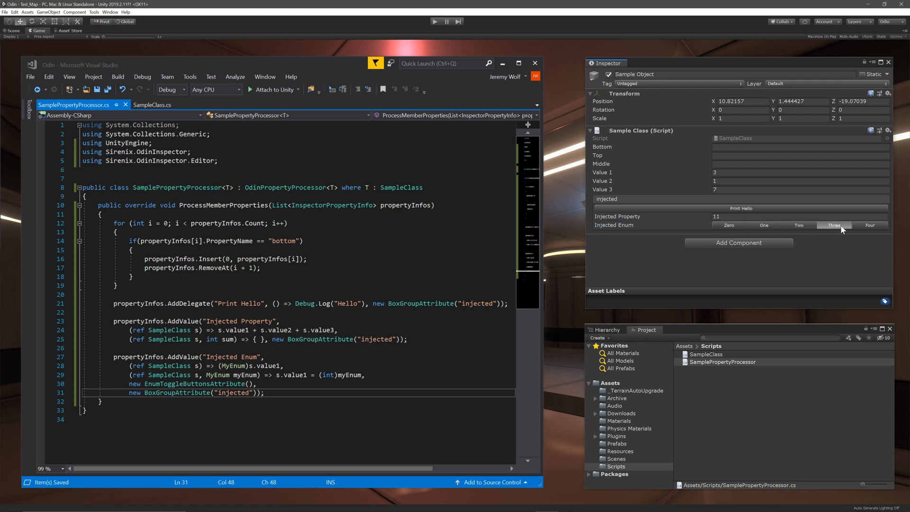
click(869, 225)
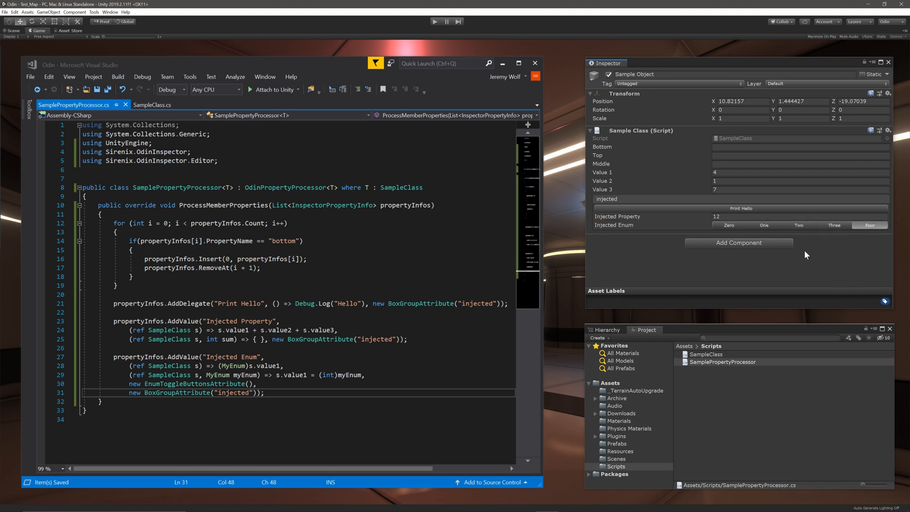
click(801, 172)
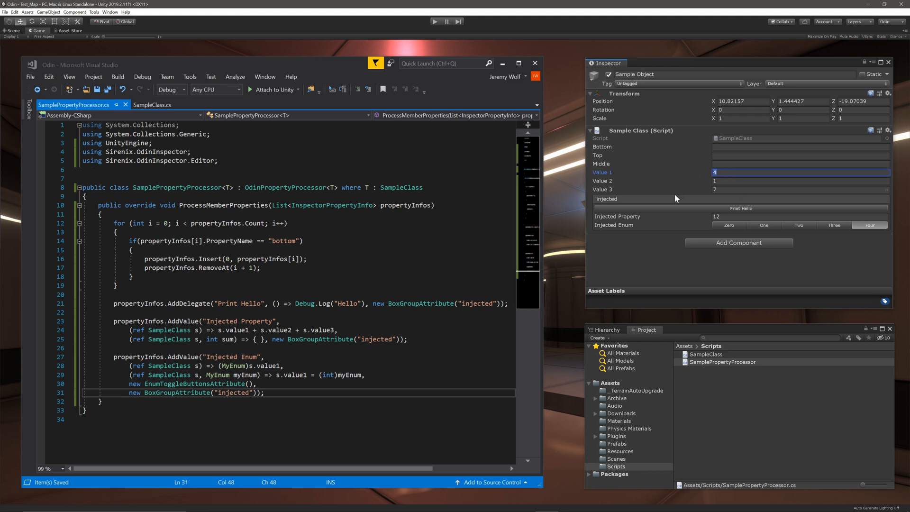
click(798, 225)
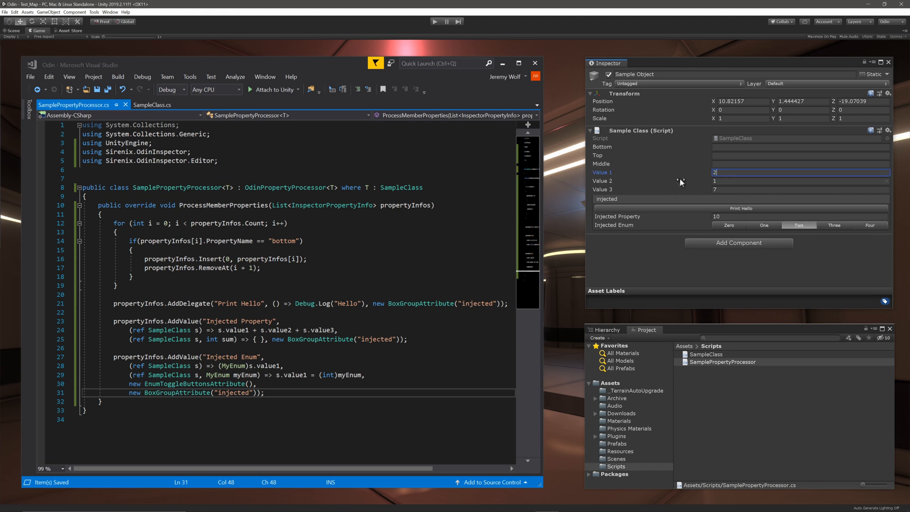
mouse_move(673, 261)
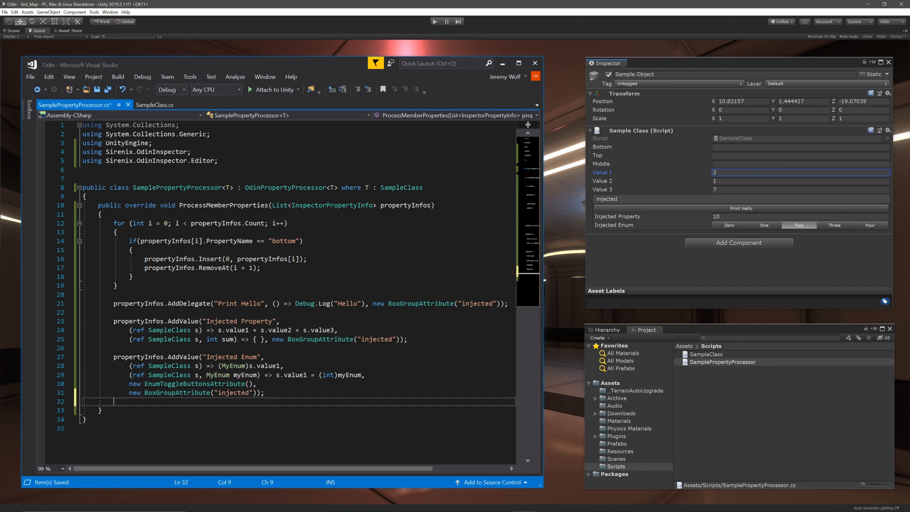
Append propertyInfos.Remove('value1') at the end of ProcessMemberProperties.
text(propertyInfos)
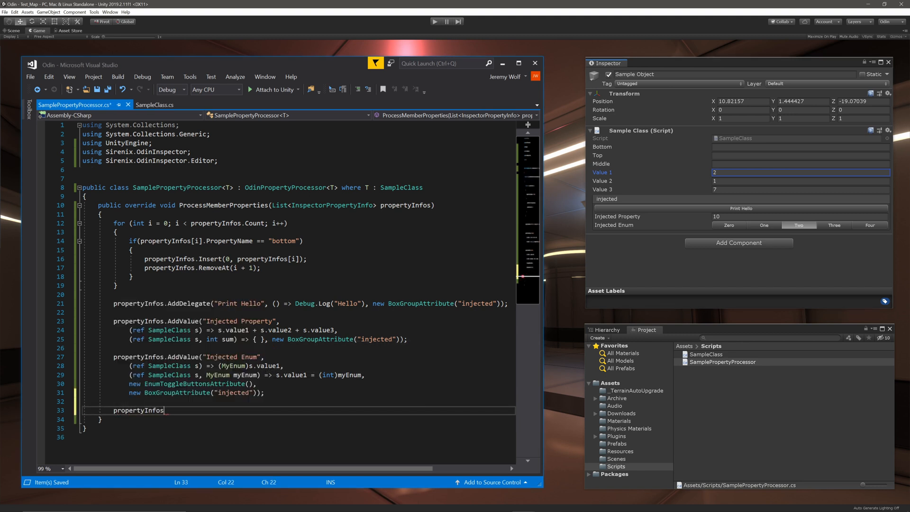
text(.Remove()
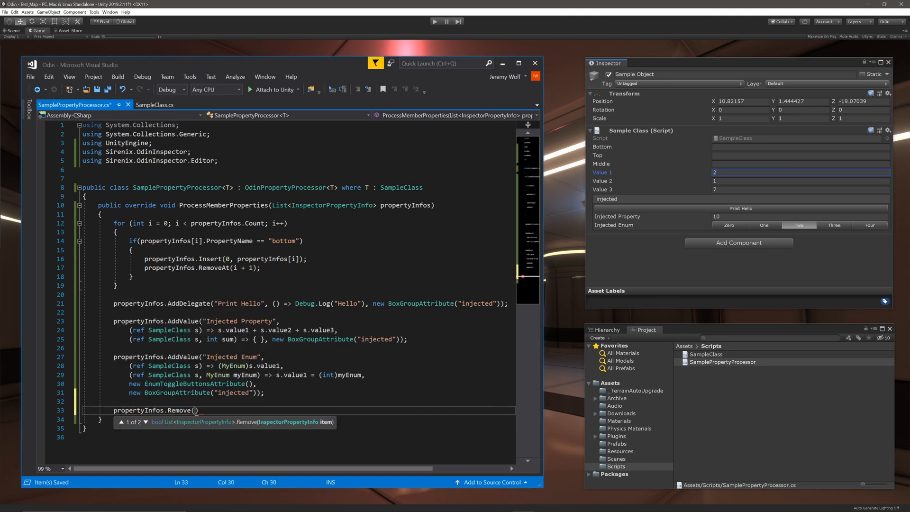
text("value1");)
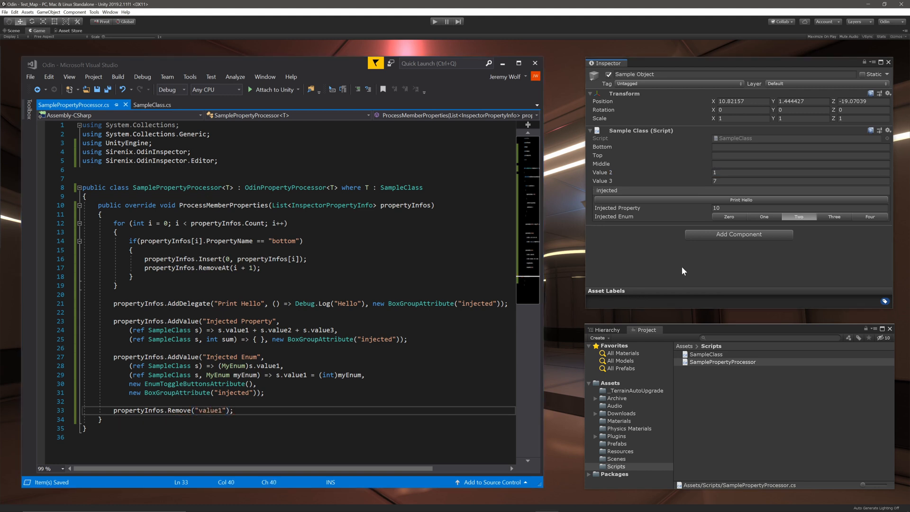
mouse_move(719, 218)
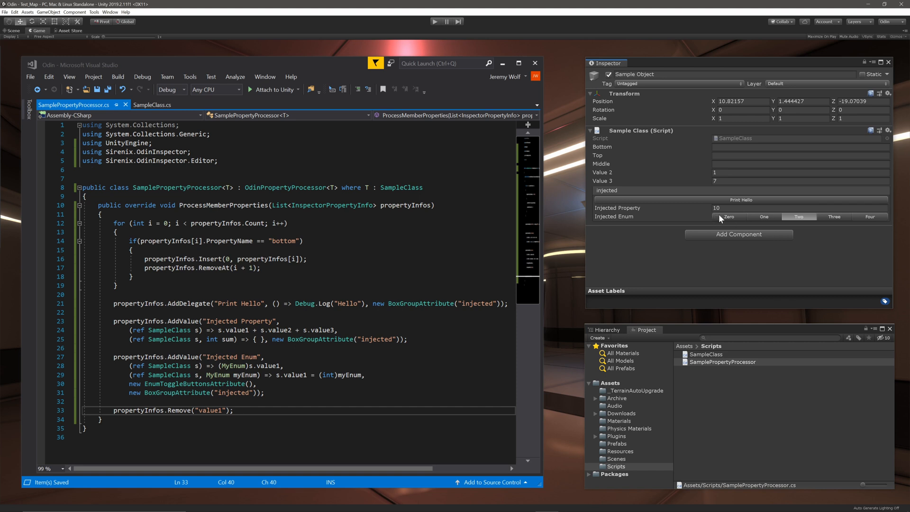
mouse_move(831, 219)
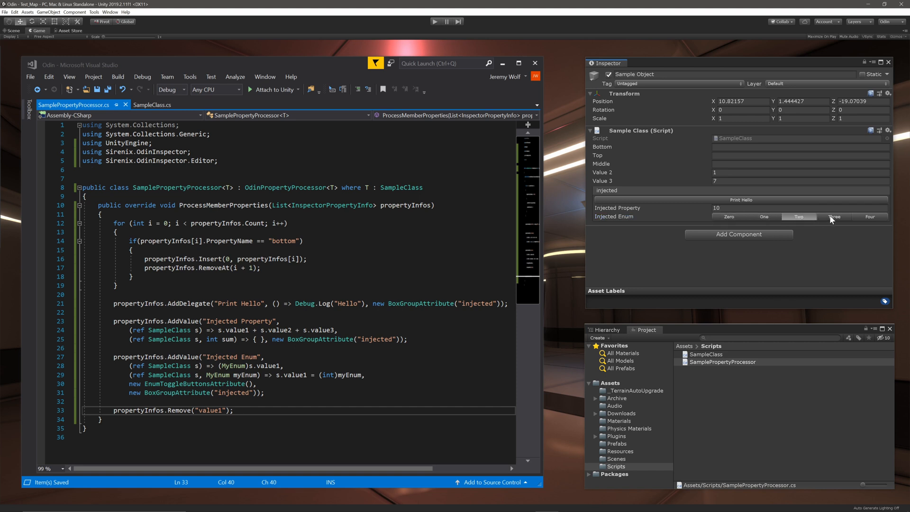
Choose Four for Injected Enum, raising Injected Property to 12.
click(869, 217)
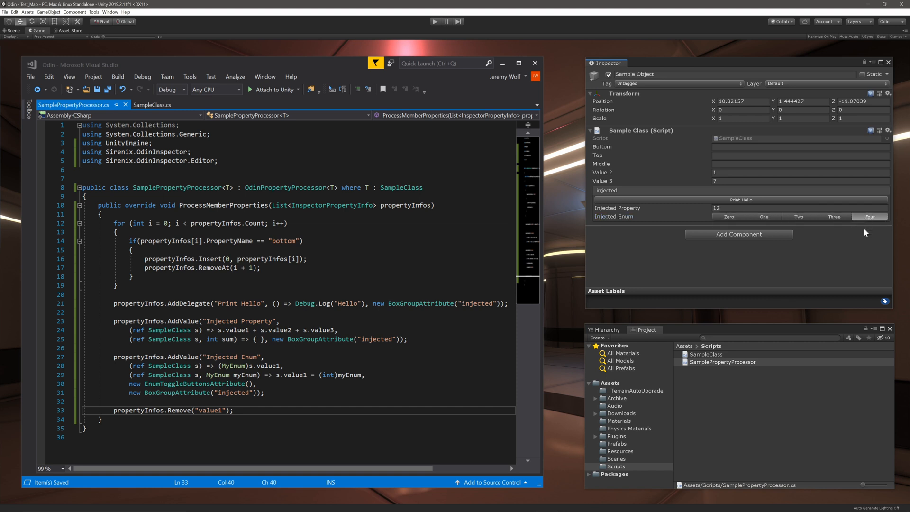